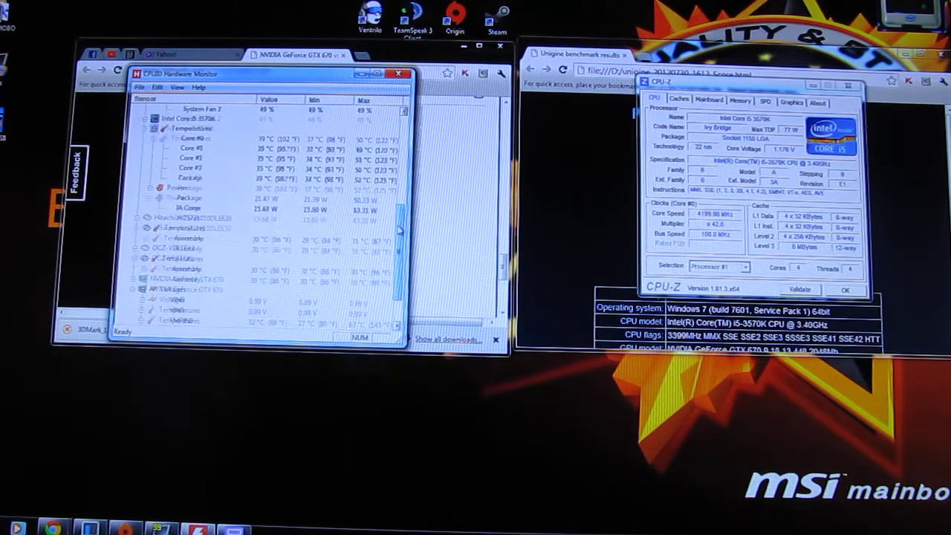
# Bring the 3DMark 11 results window forward and scroll through its detailed scores (4866, 8034, 5538)
pyautogui.scroll(-3)
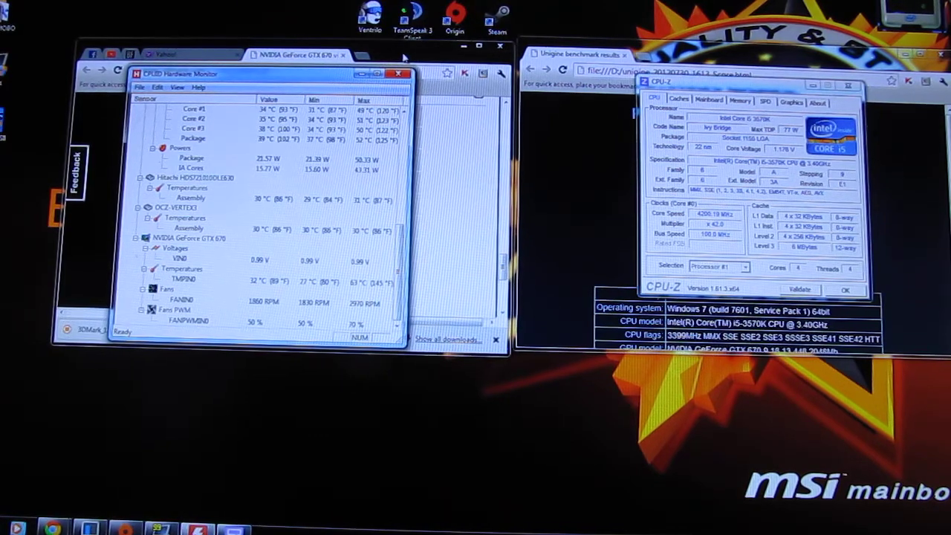
pyautogui.scroll(3)
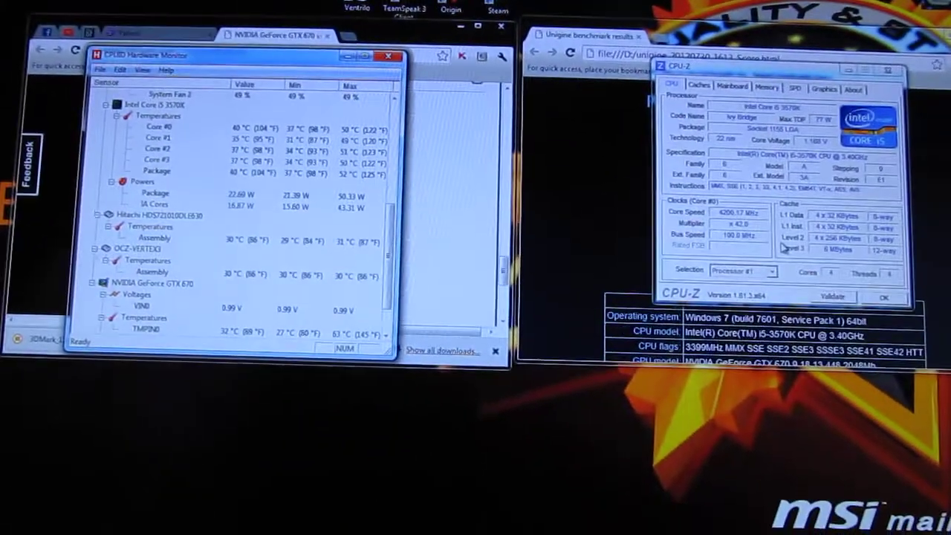
pyautogui.click(388, 55)
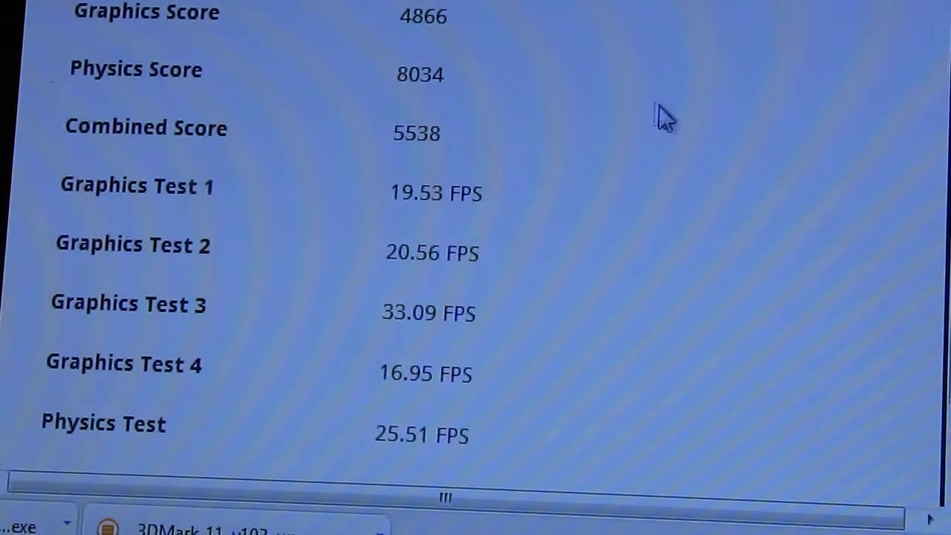
pyautogui.scroll(-3)
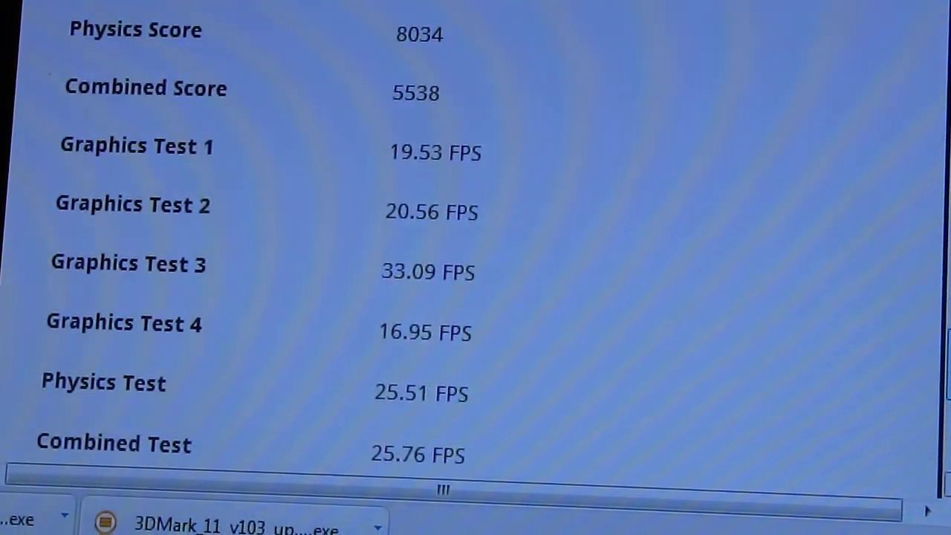
pyautogui.scroll(-3)
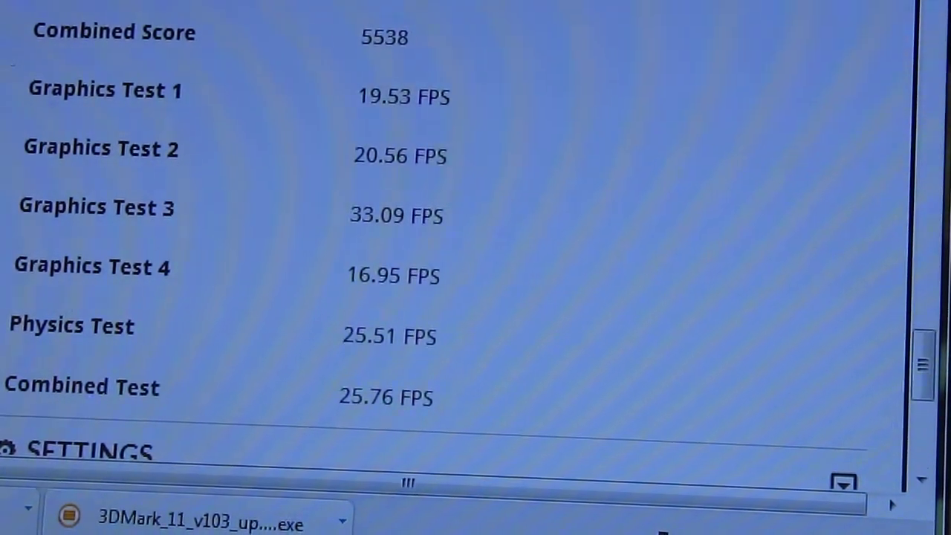
pyautogui.scroll(3)
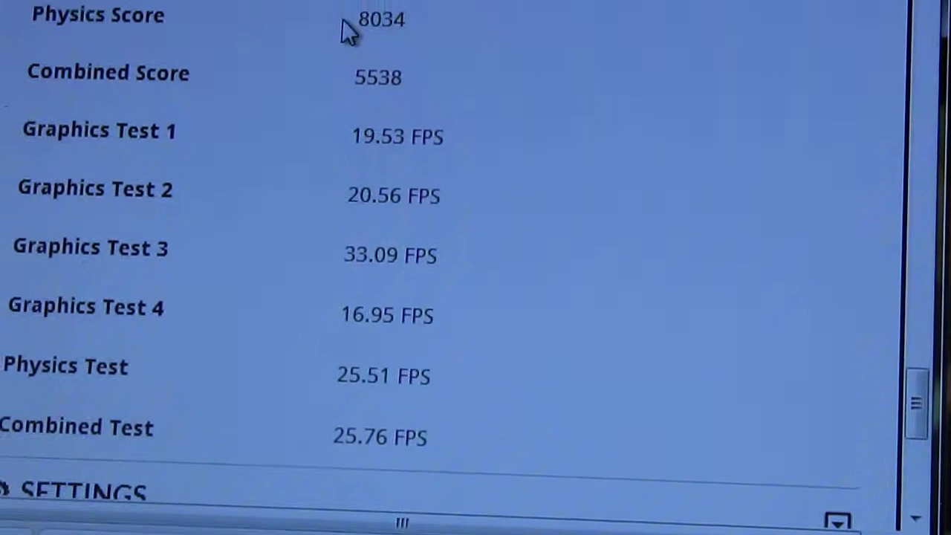
pyautogui.scroll(3)
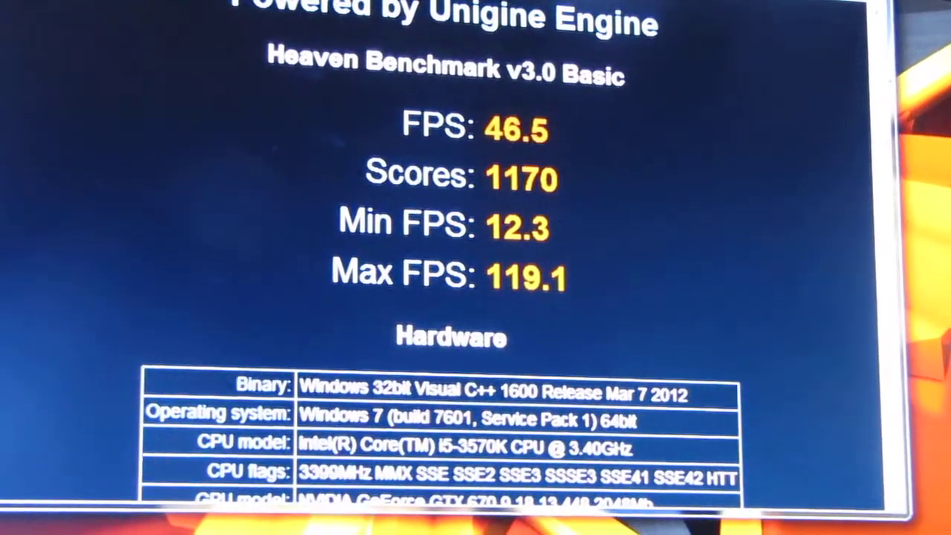
pyautogui.scroll(-3)
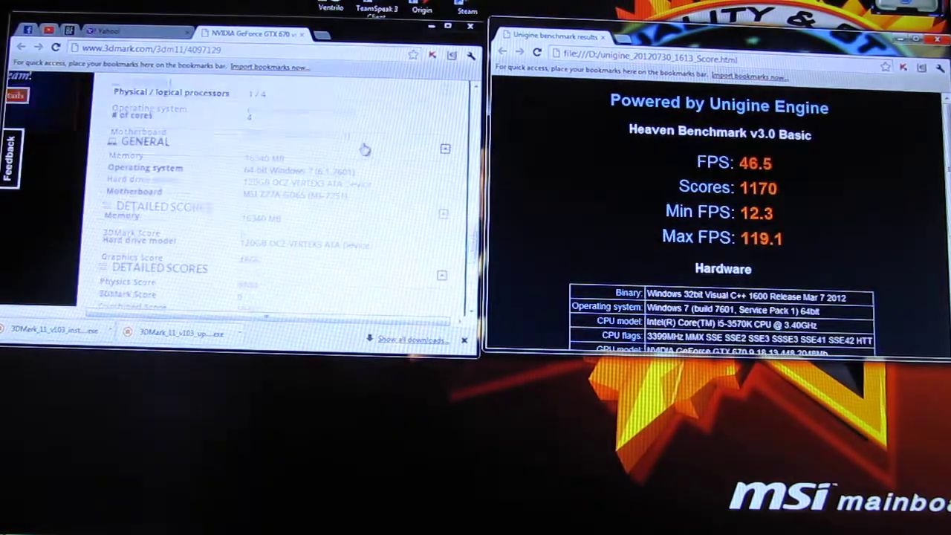
# Scroll the 3DMark page and minimize its Chrome window to reveal HWMonitor beside Heaven results
pyautogui.scroll(-3)
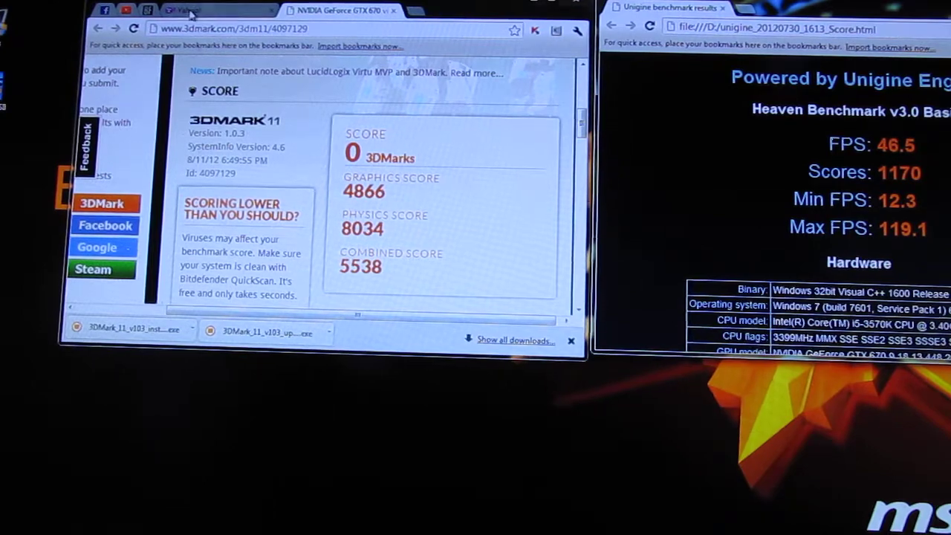
pyautogui.click(216, 10)
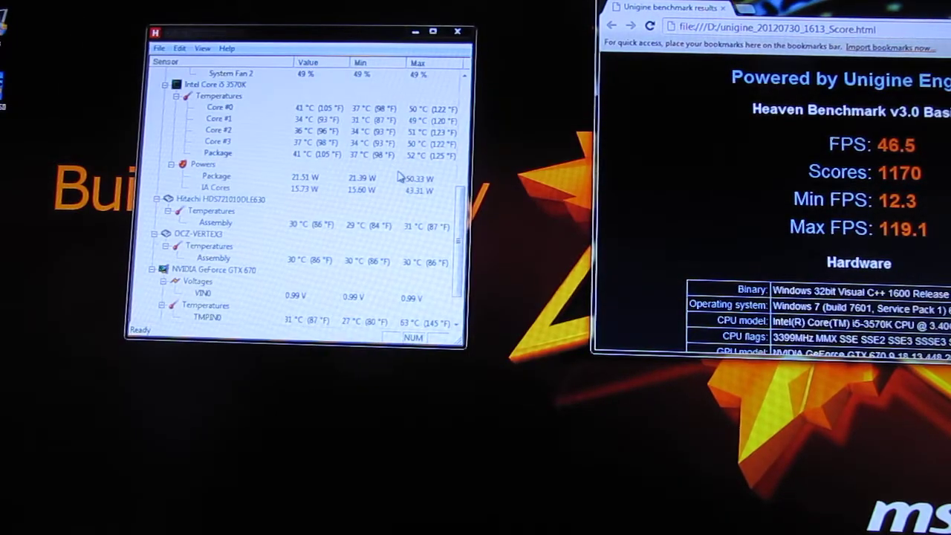
pyautogui.scroll(-3)
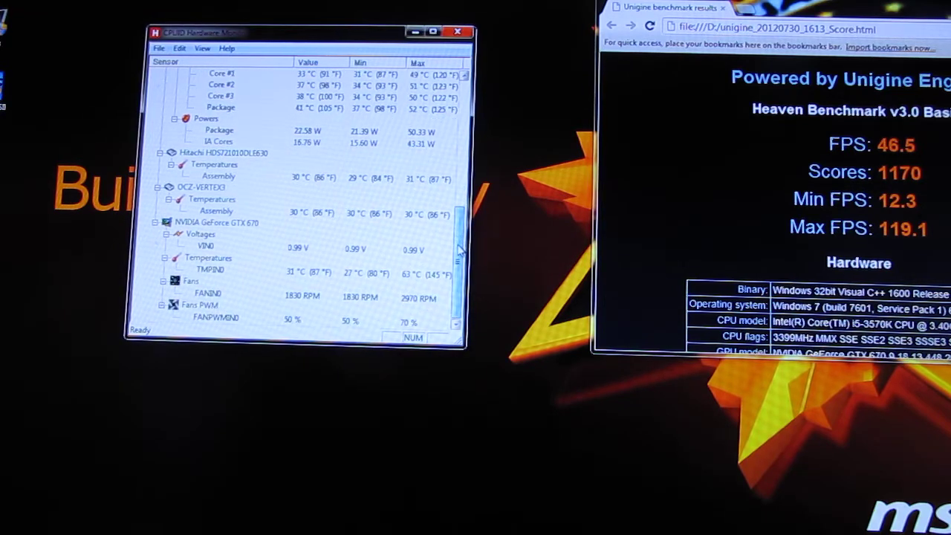
pyautogui.scroll(3)
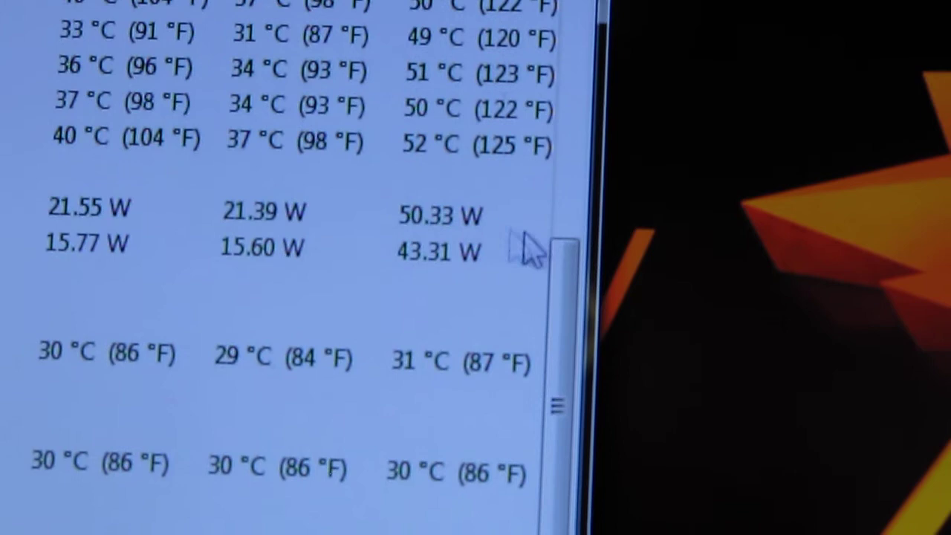
pyautogui.scroll(-3)
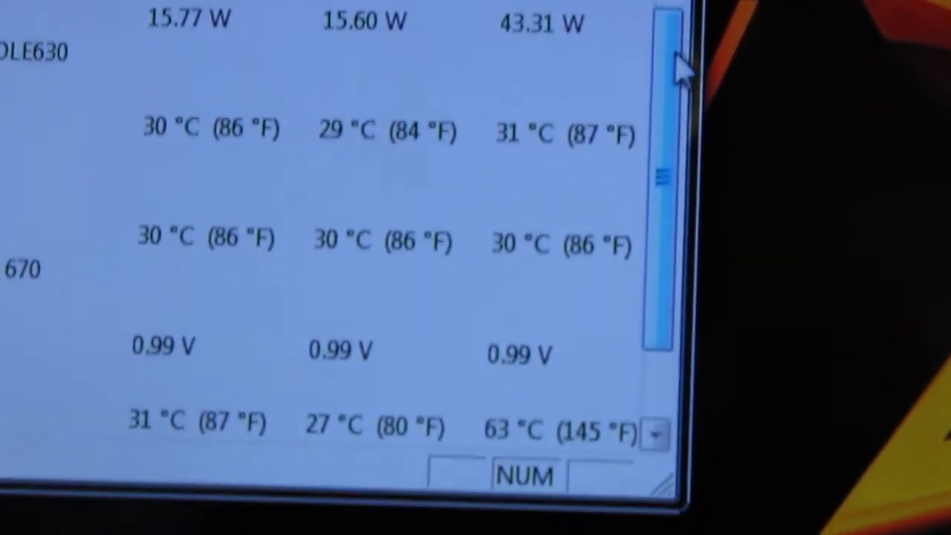
pyautogui.scroll(-3)
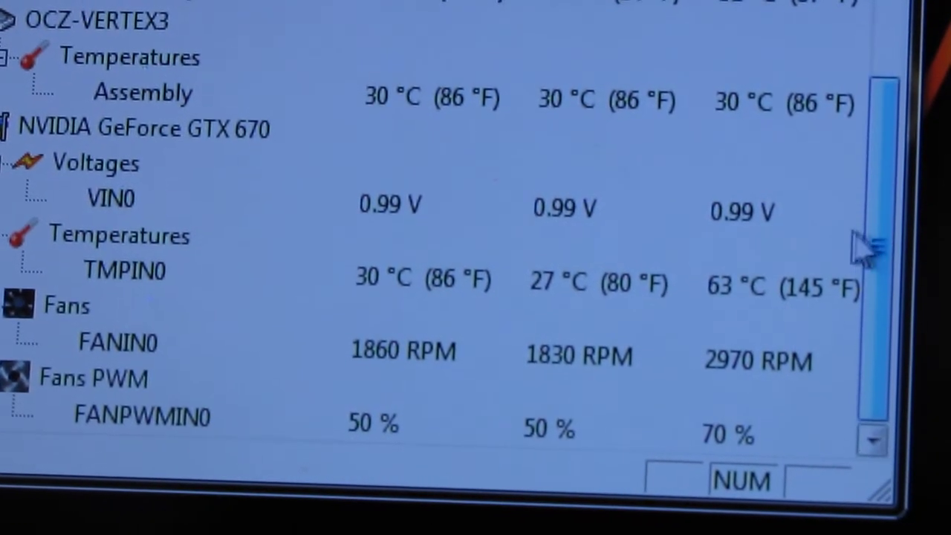
pyautogui.scroll(-3)
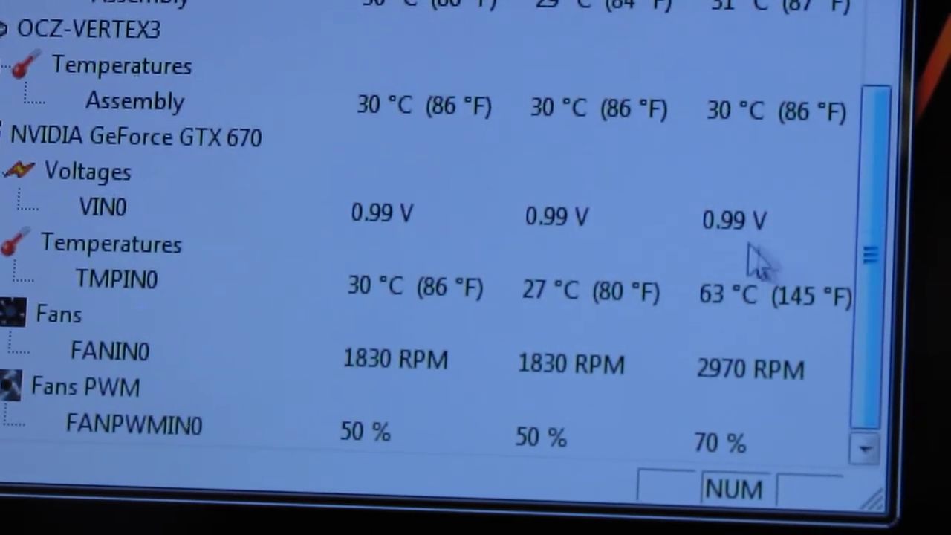
pyautogui.moveTo(688, 323)
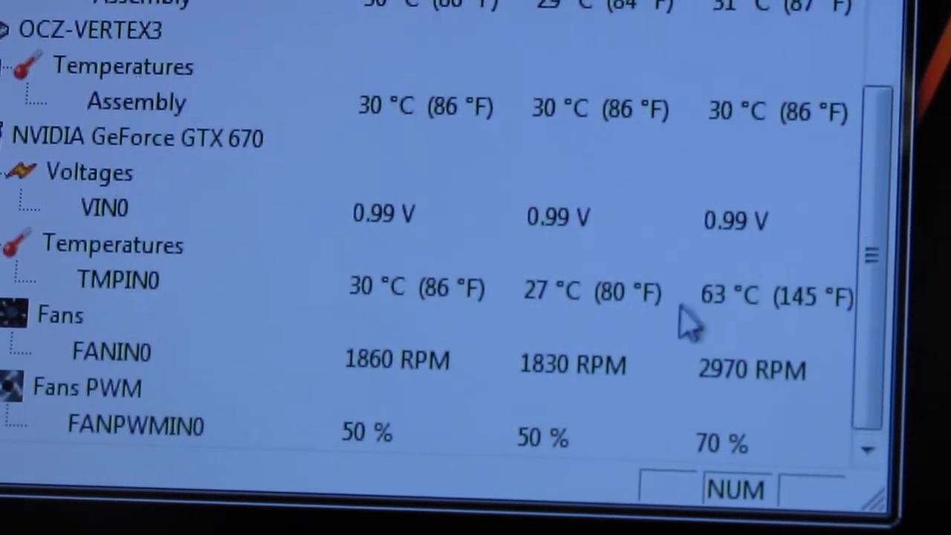
pyautogui.moveTo(669, 271)
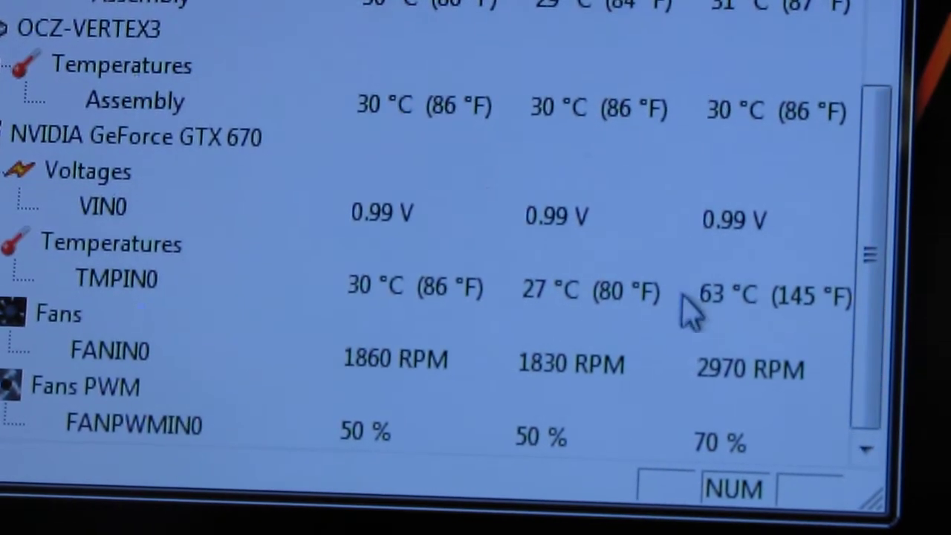
pyautogui.moveTo(795, 357)
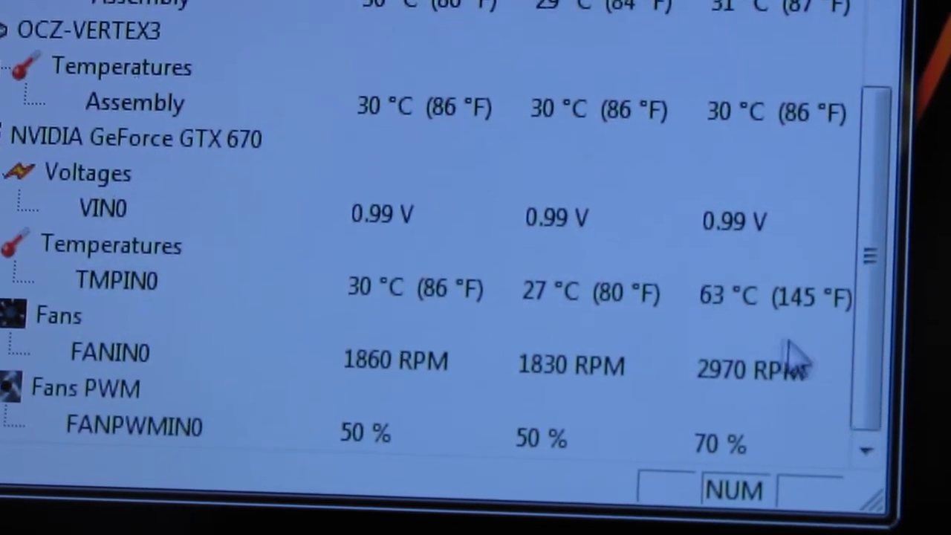